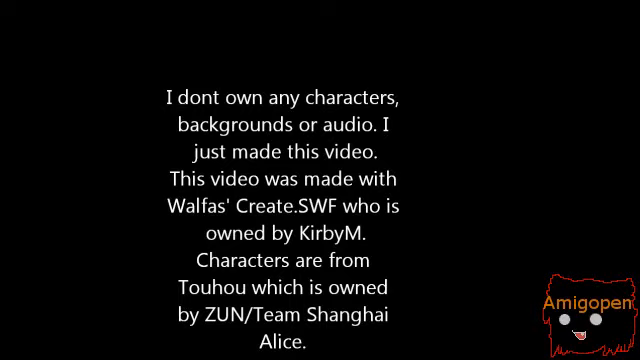
scroll(down, 3)
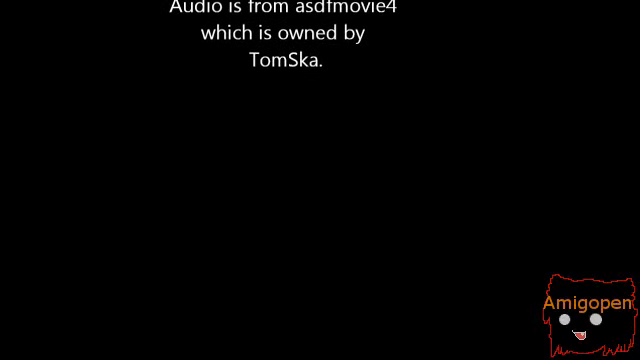